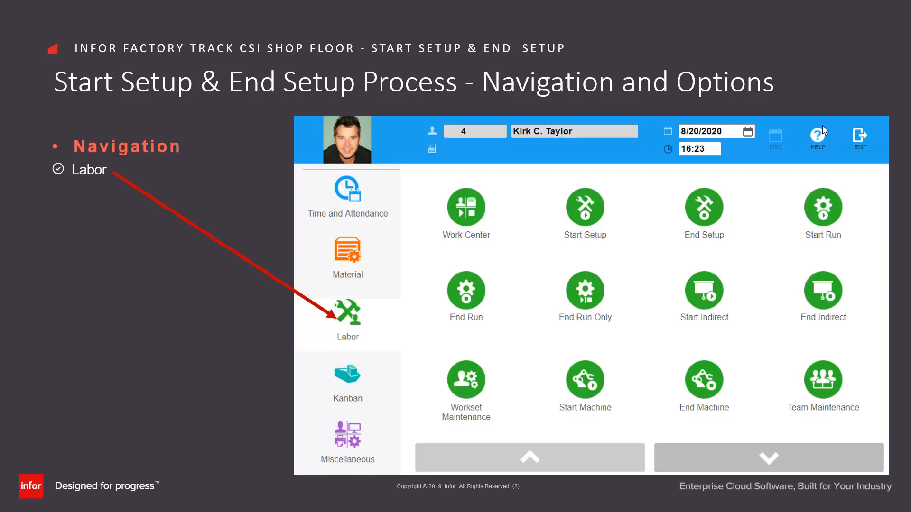
# Advance to the Navigation and Options slide pointing the Labor bullet to the Labor sidebar icon
pyautogui.click(584, 207)
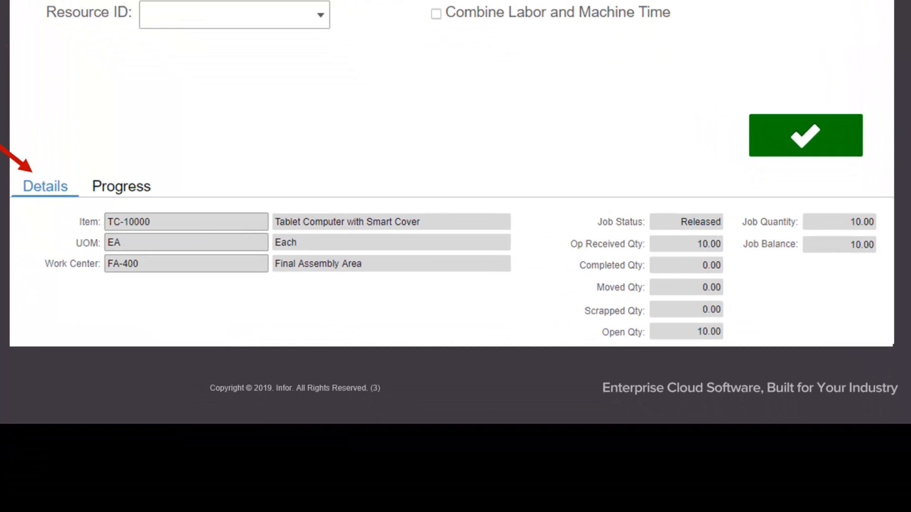
# Advance to the Start Setup Process slide listing Job ID, Suffix ID, Operation ID, Details, Progress and Resource ID
pyautogui.click(121, 186)
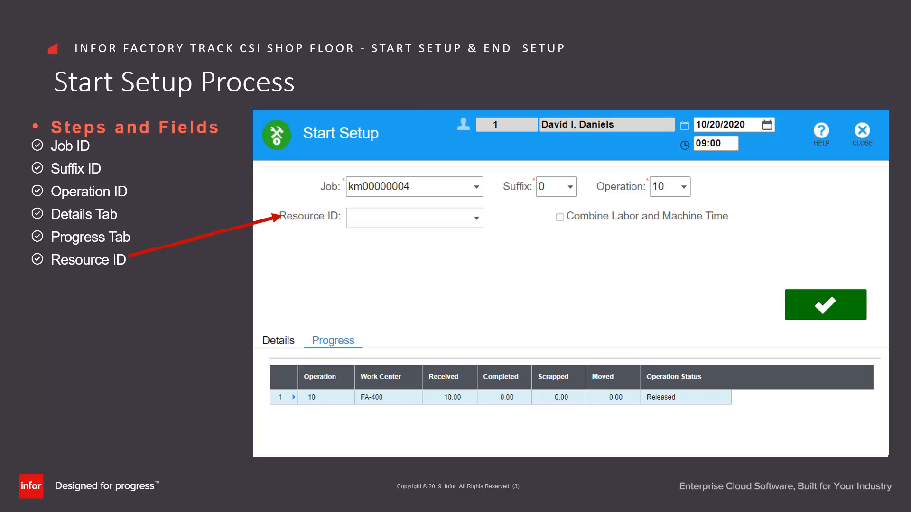
pyautogui.click(560, 218)
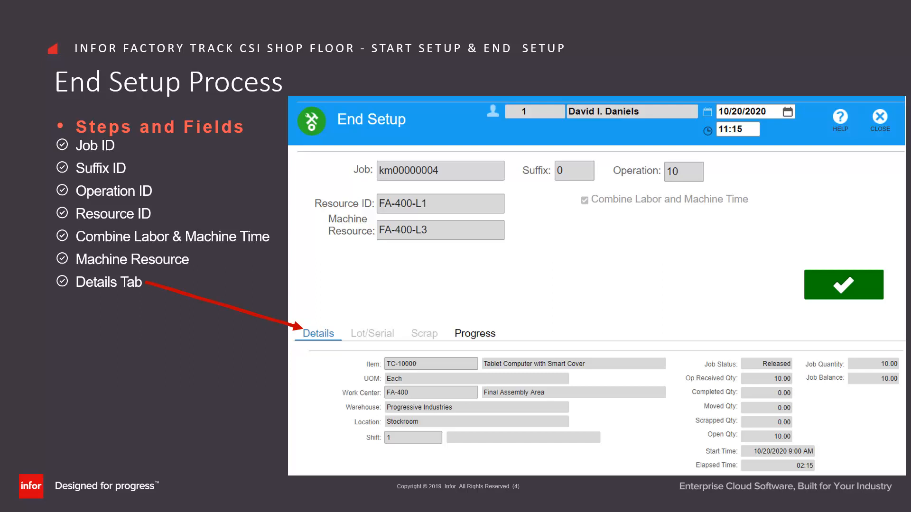
# Advance the End Setup slide to its Progress Tab annotation showing operation 10 at FA-400 as Released
pyautogui.click(474, 334)
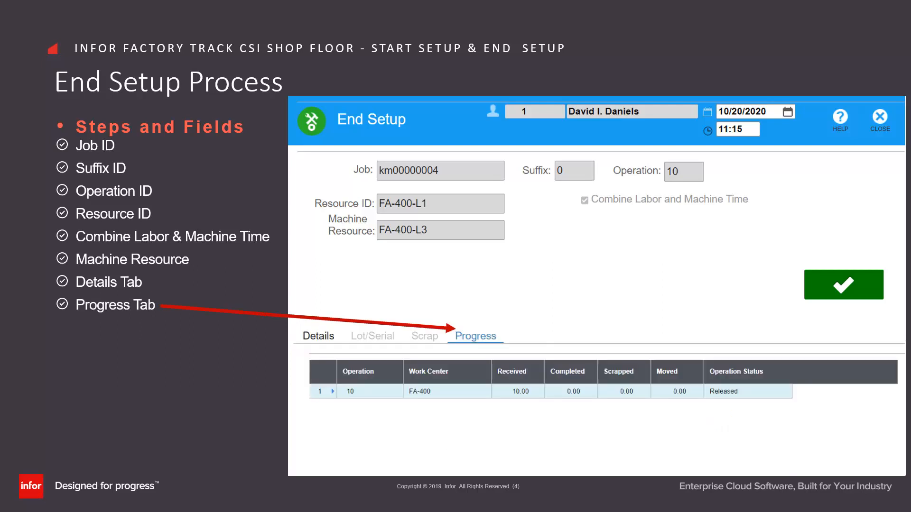